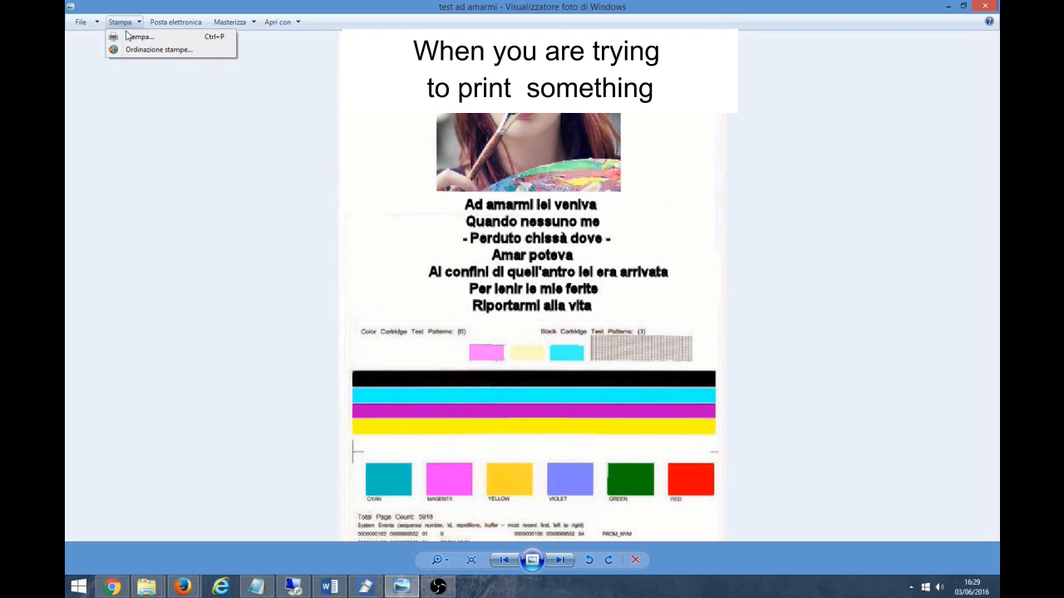
- Print the test image to the Samsung printer from Photo Viewer, then close the viewer
{"action": "left_click", "coordinate": [140, 36]}
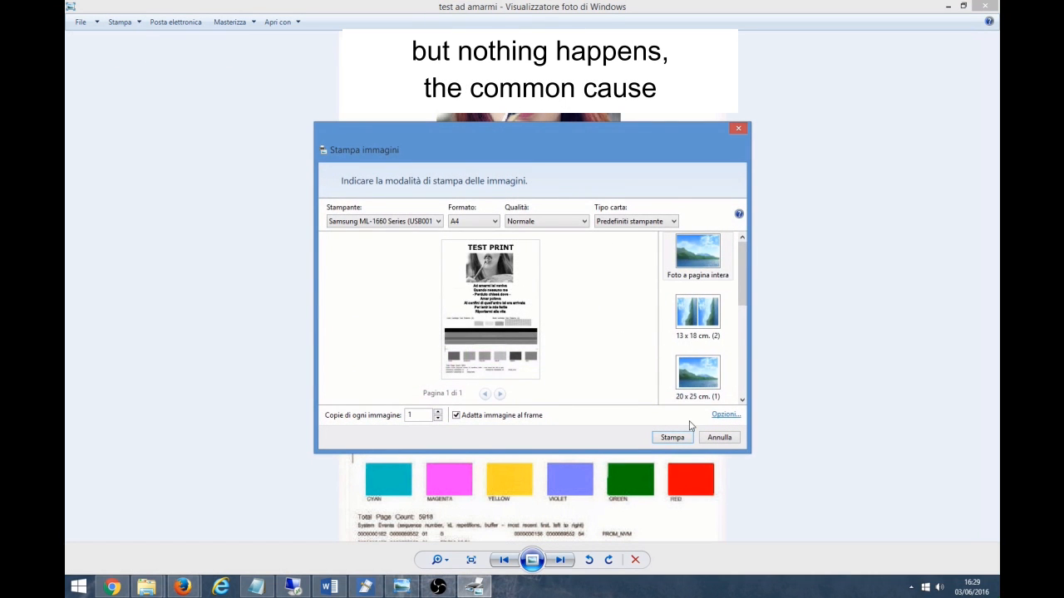
{"action": "left_click", "coordinate": [718, 437]}
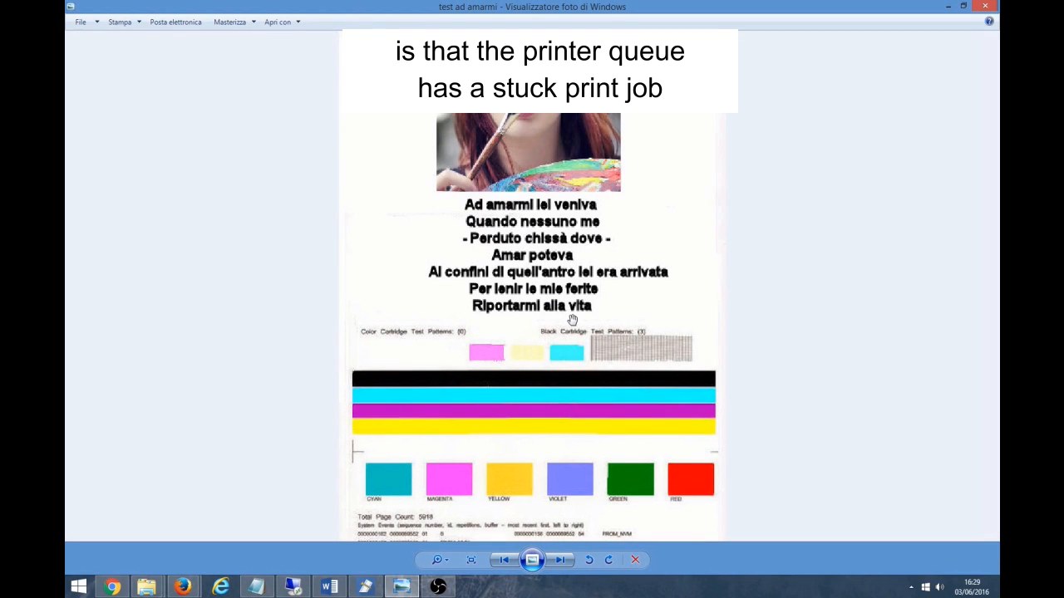
{"action": "left_click", "coordinate": [984, 7]}
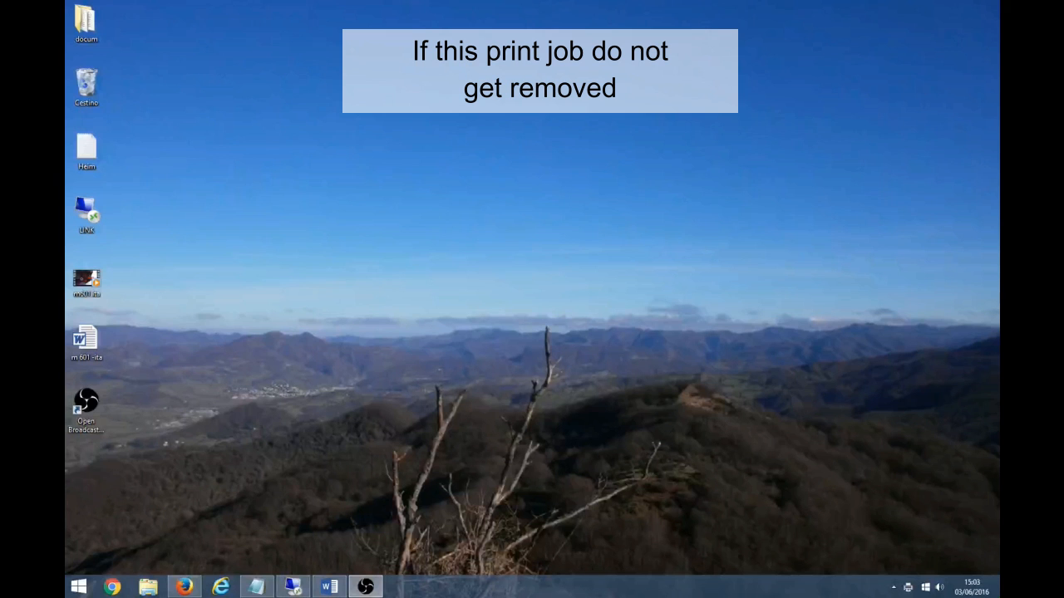
- Open the Samsung ML-1660 Series print queue from Devices and Printers
{"action": "left_click", "coordinate": [78, 587]}
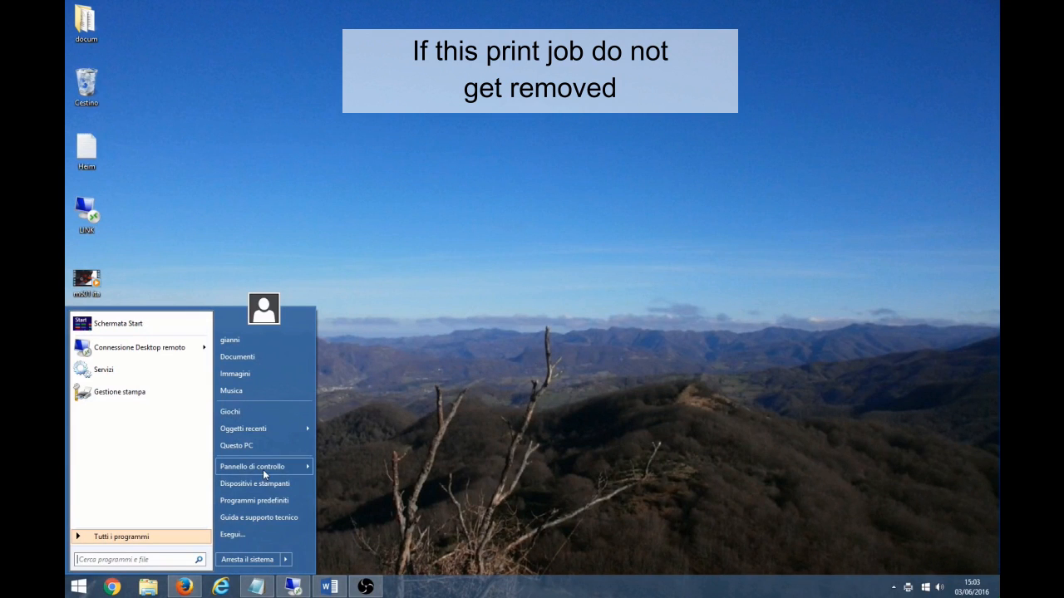
{"action": "left_click", "coordinate": [254, 484]}
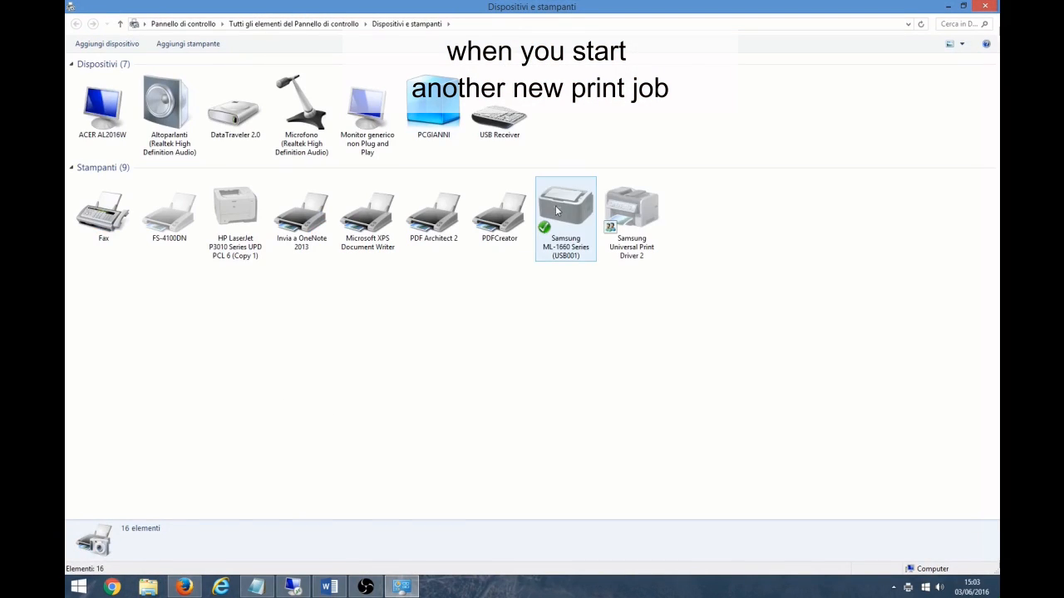
{"action": "double_click", "coordinate": [565, 199]}
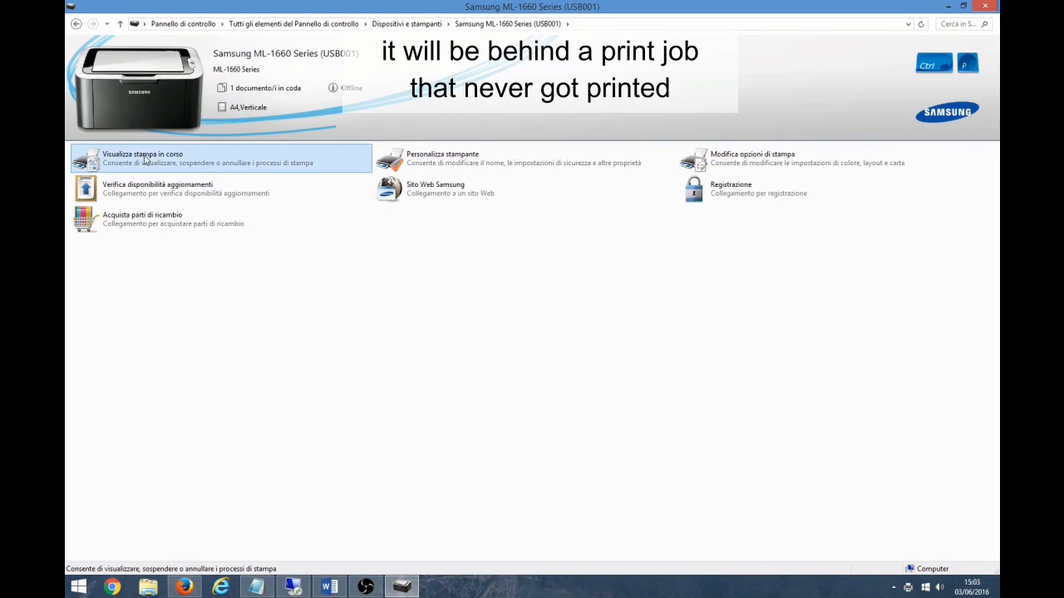
{"action": "left_click", "coordinate": [141, 158]}
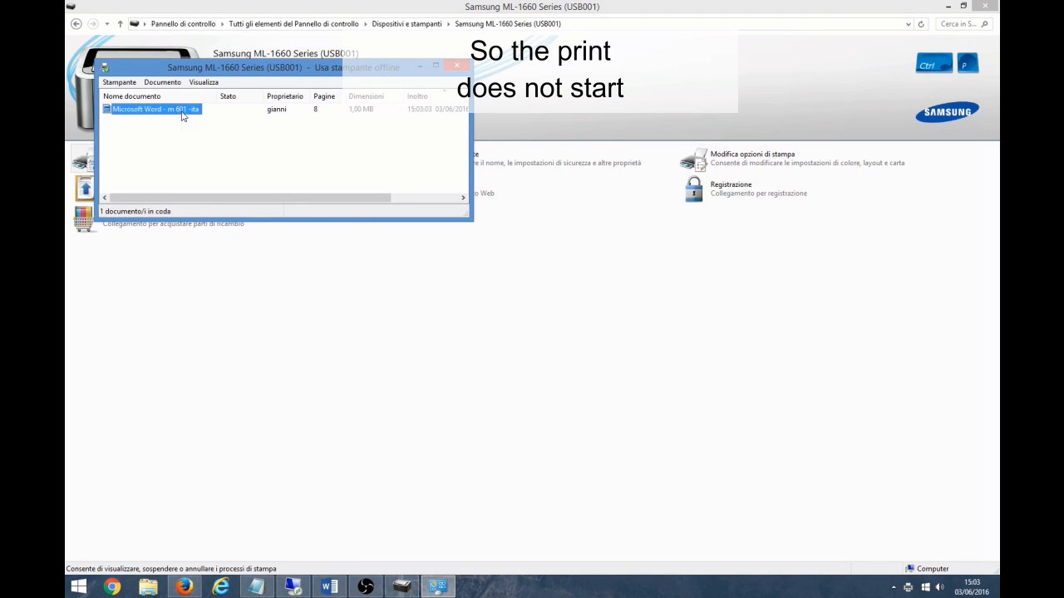
- Cancel the stuck Word document in the Samsung print queue and confirm with Sì
{"action": "right_click", "coordinate": [154, 109]}
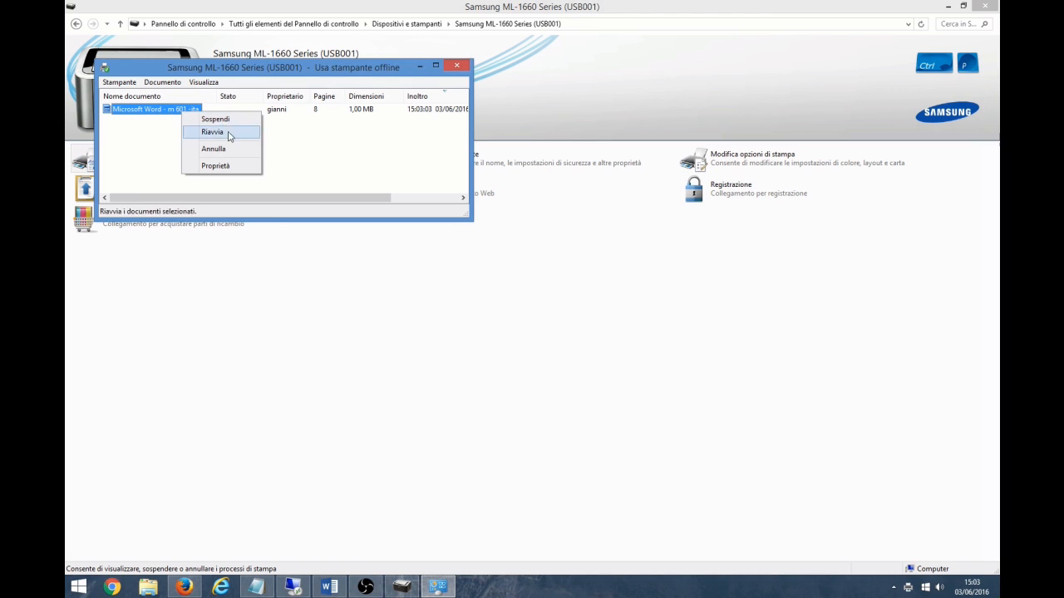
{"action": "left_click", "coordinate": [213, 148]}
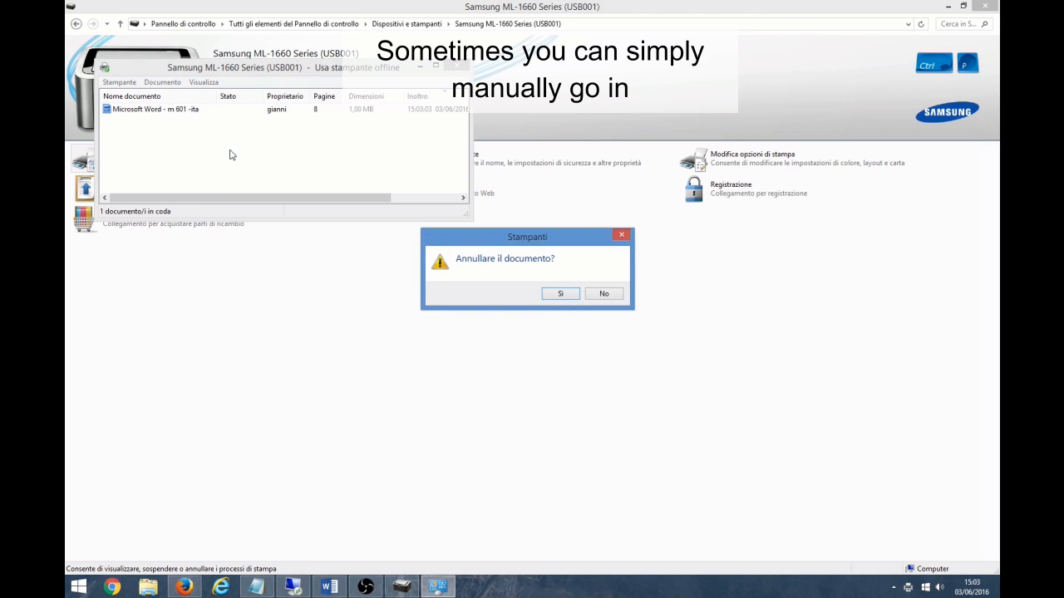
{"action": "left_click", "coordinate": [559, 294]}
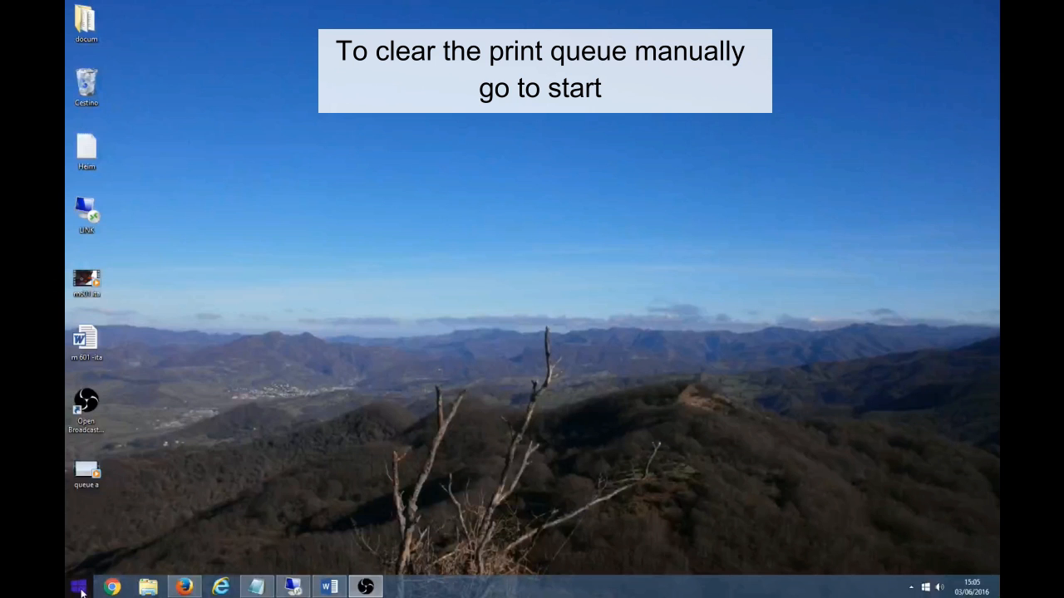
- Launch the Services console from the Start menu's administrative tools
{"action": "left_click", "coordinate": [79, 587]}
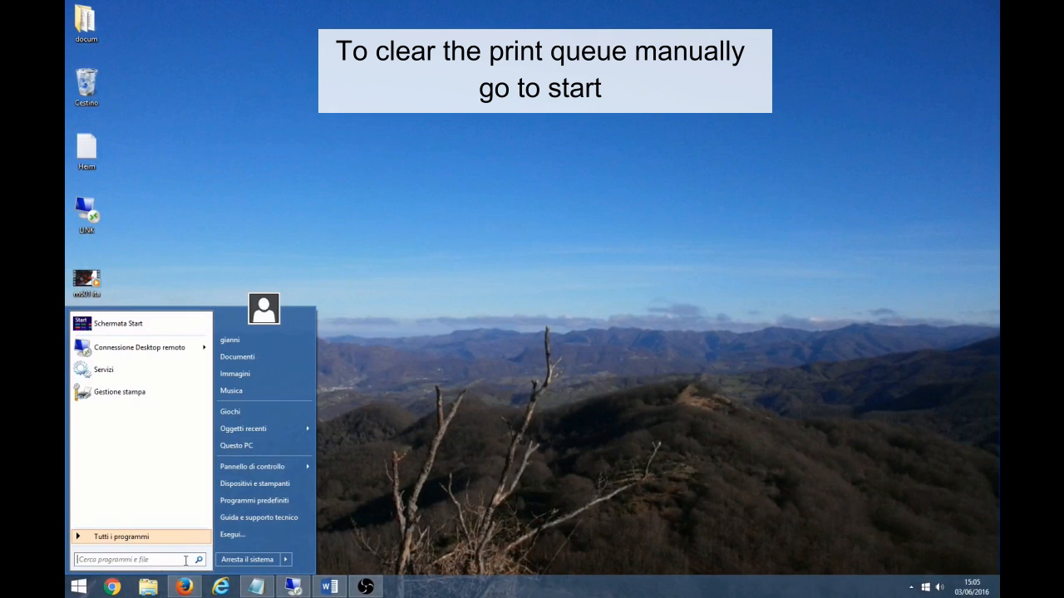
{"action": "left_click", "coordinate": [252, 467]}
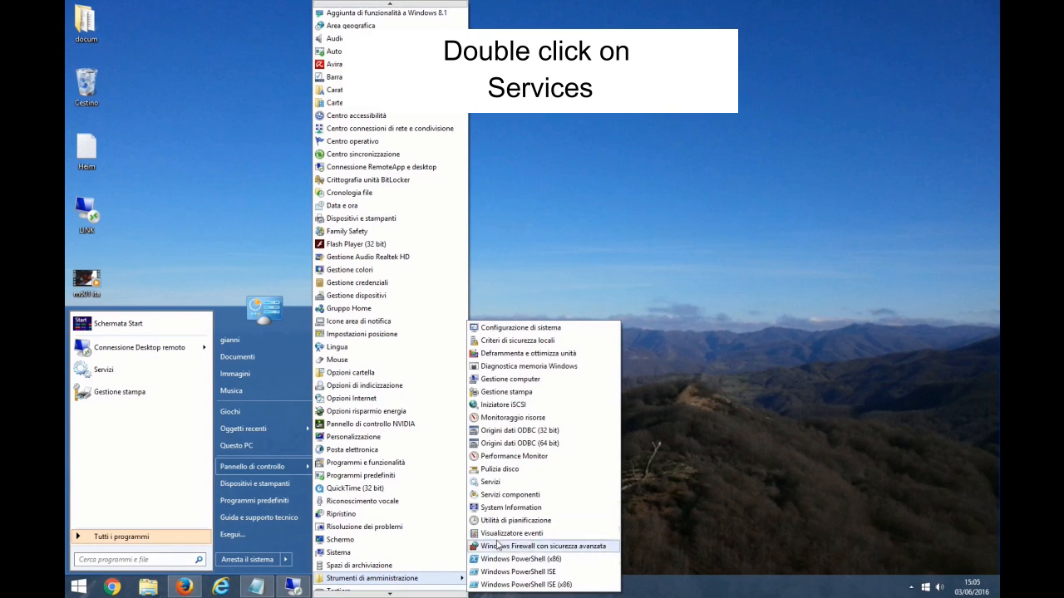
{"action": "mouse_move", "coordinate": [490, 482]}
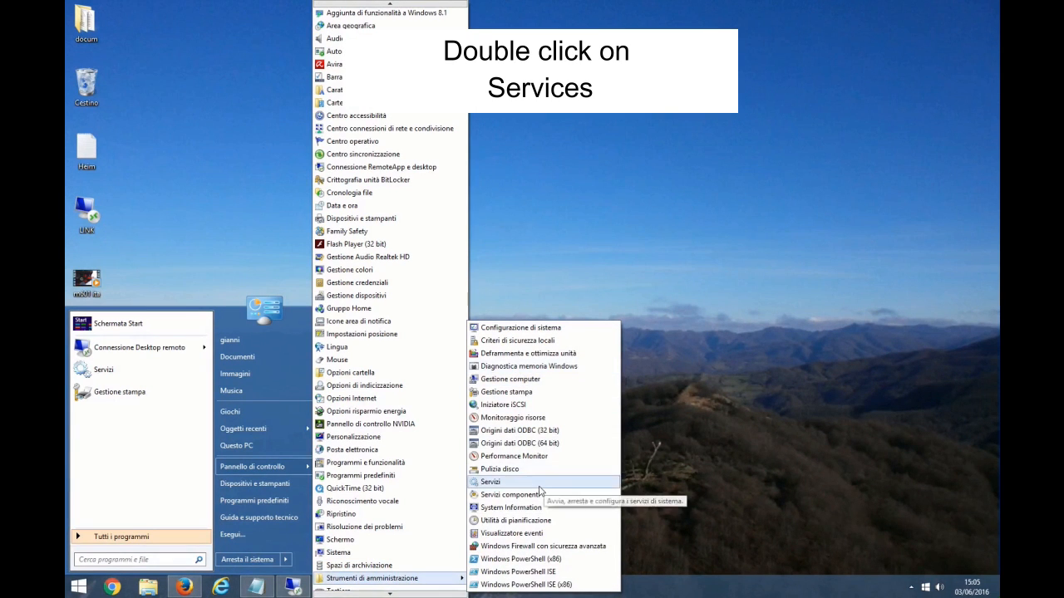
{"action": "double_click", "coordinate": [490, 482]}
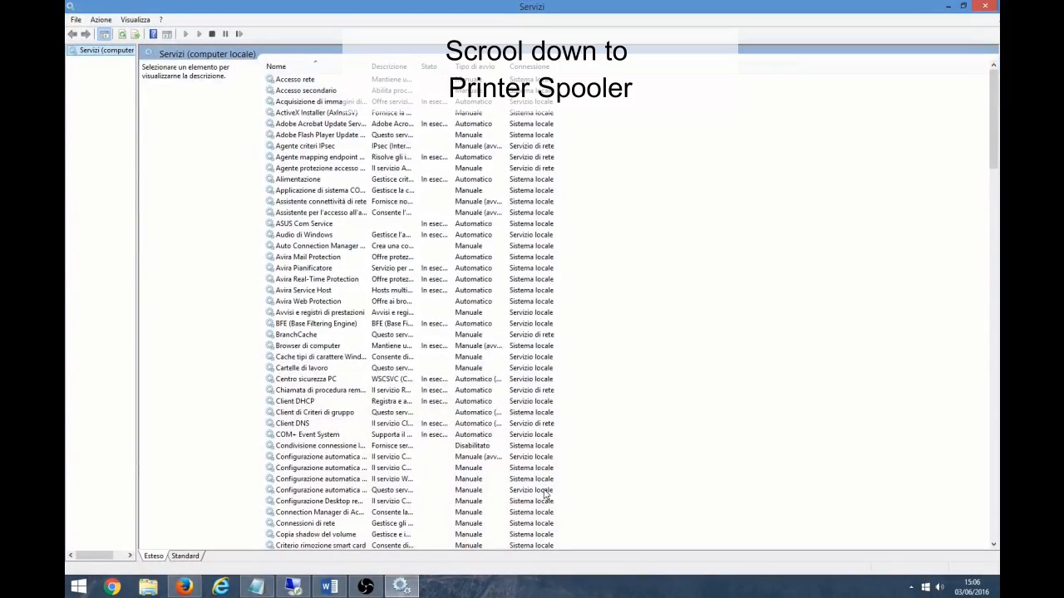
- Stop the Spooler di stampa service, then open File Explorer from the taskbar
{"action": "scroll", "scroll_direction": "down", "scroll_amount": 3}
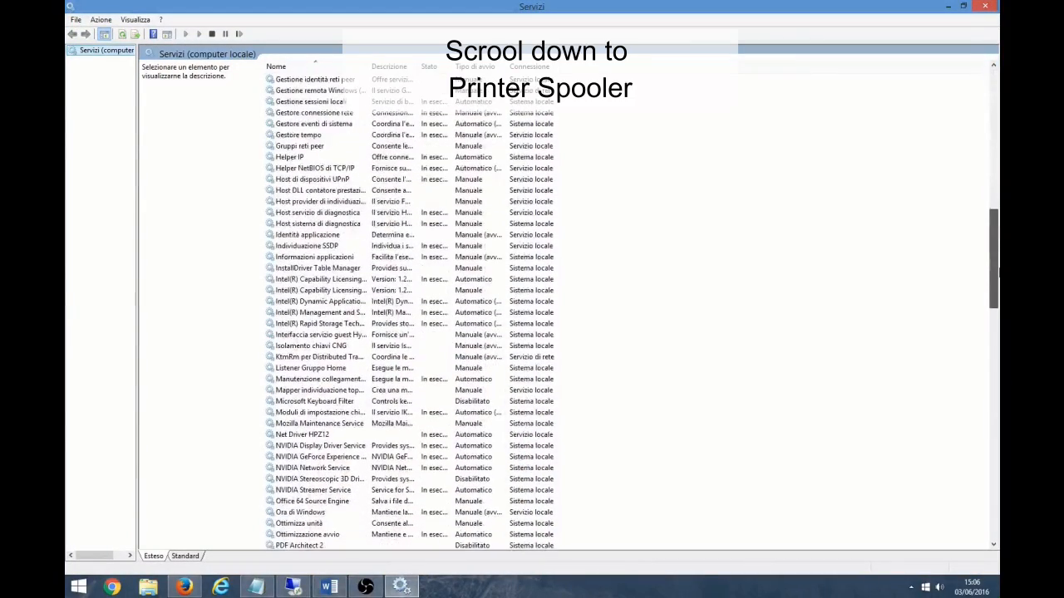
{"action": "scroll", "scroll_direction": "down", "scroll_amount": 3}
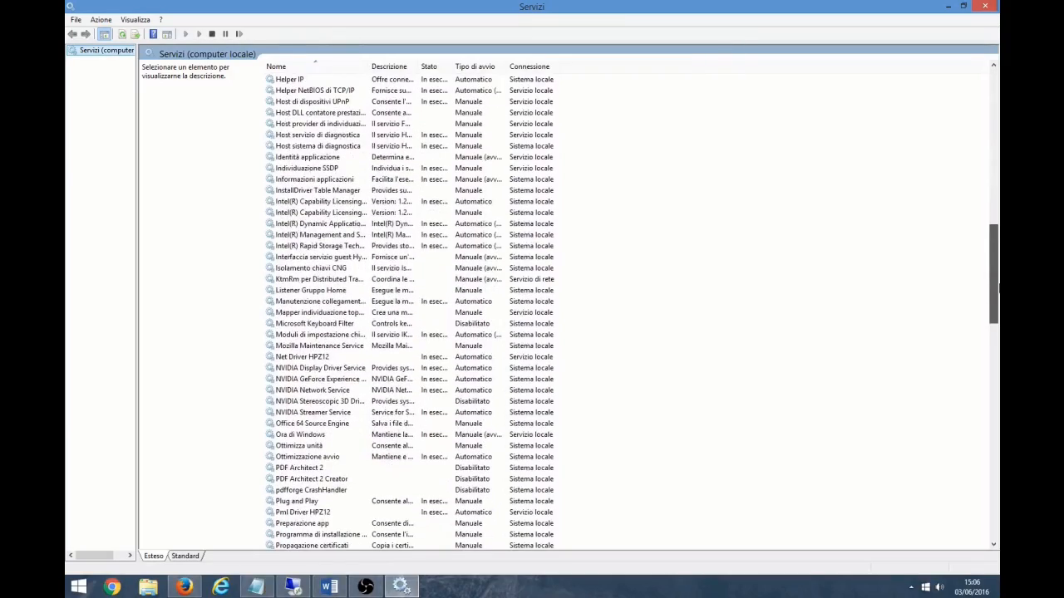
{"action": "scroll", "scroll_direction": "down", "scroll_amount": 3}
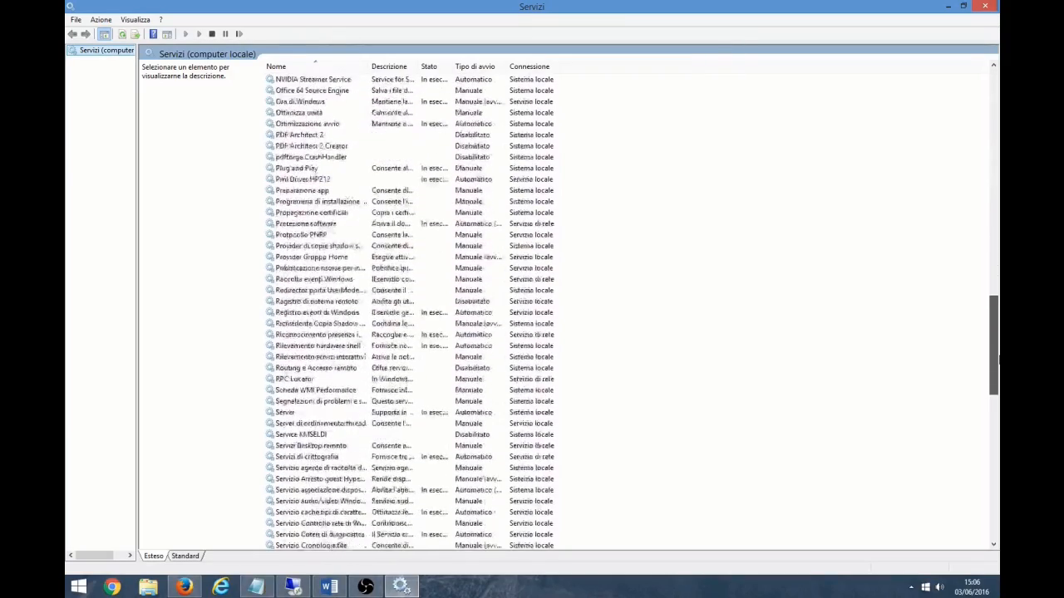
{"action": "scroll", "scroll_direction": "down", "scroll_amount": 3}
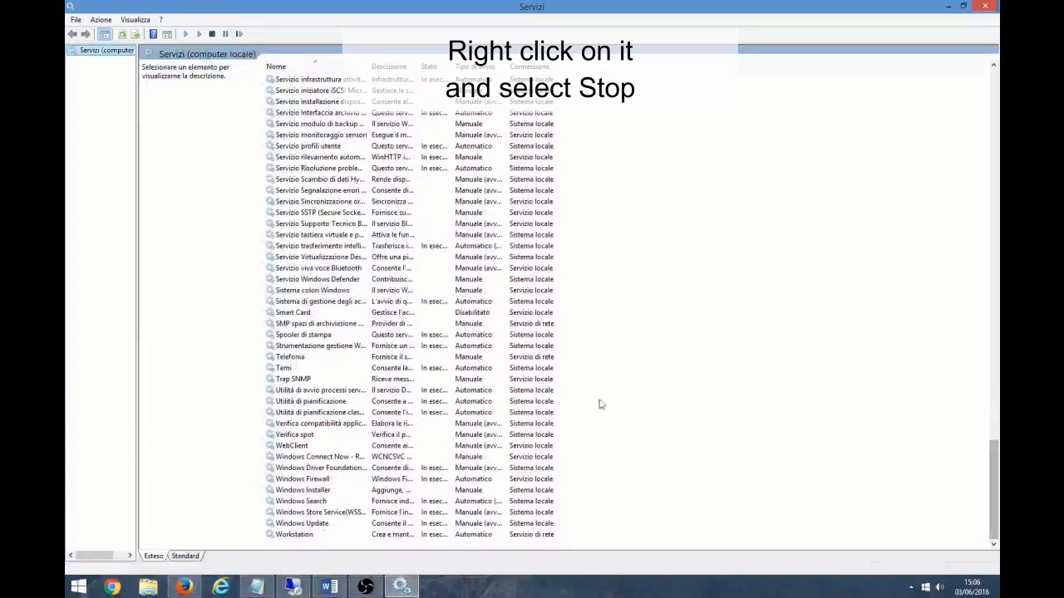
{"action": "left_click", "coordinate": [303, 334]}
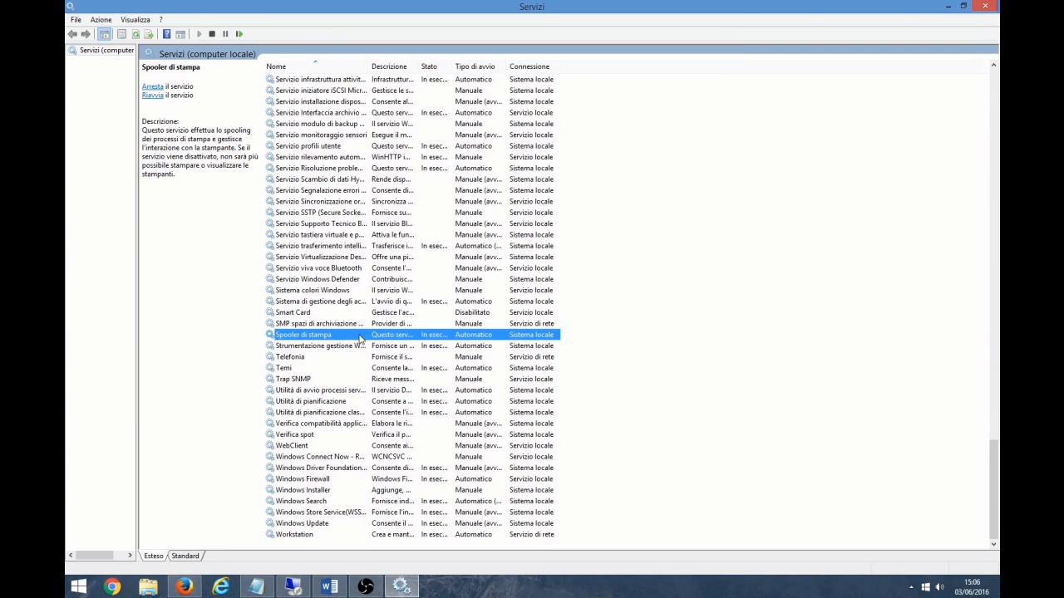
{"action": "right_click", "coordinate": [303, 334]}
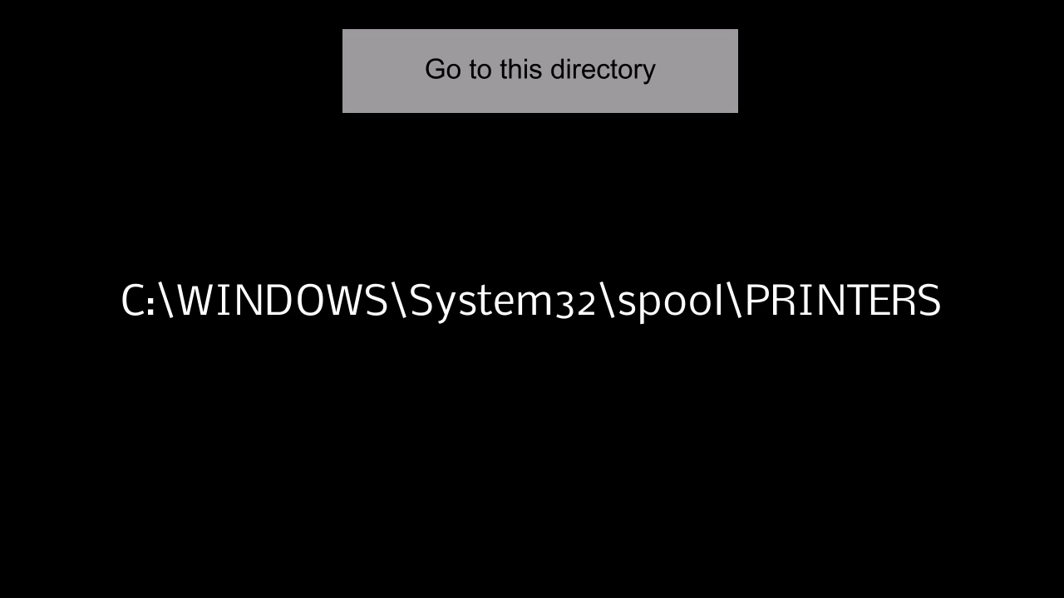
{"action": "left_click", "coordinate": [148, 587]}
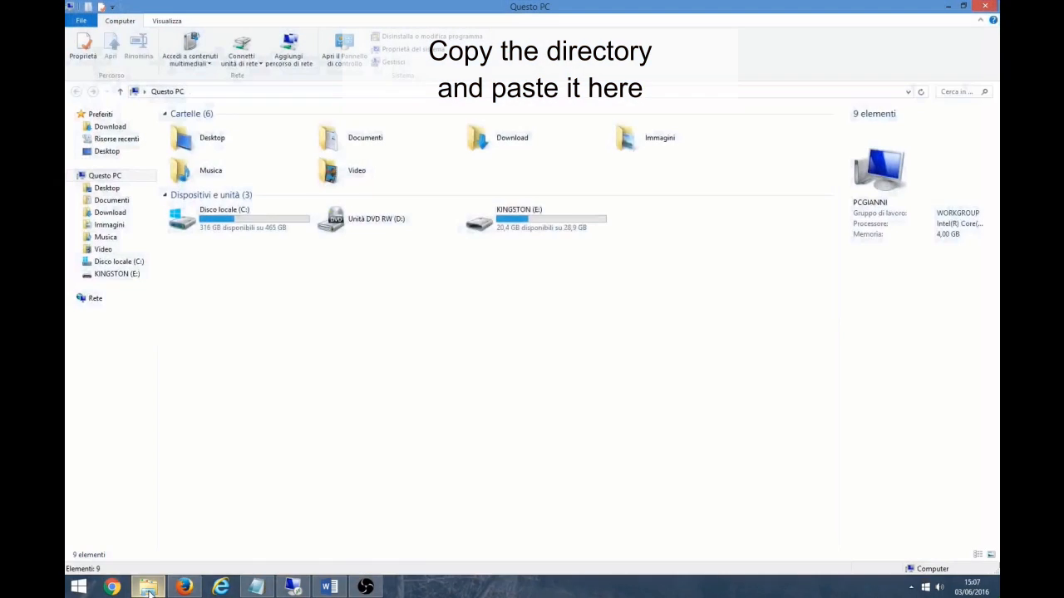
- Go to C:\WINDOWS\System32\spool\PRINTERS and delete all 22 spool job files
{"action": "right_click", "coordinate": [158, 91]}
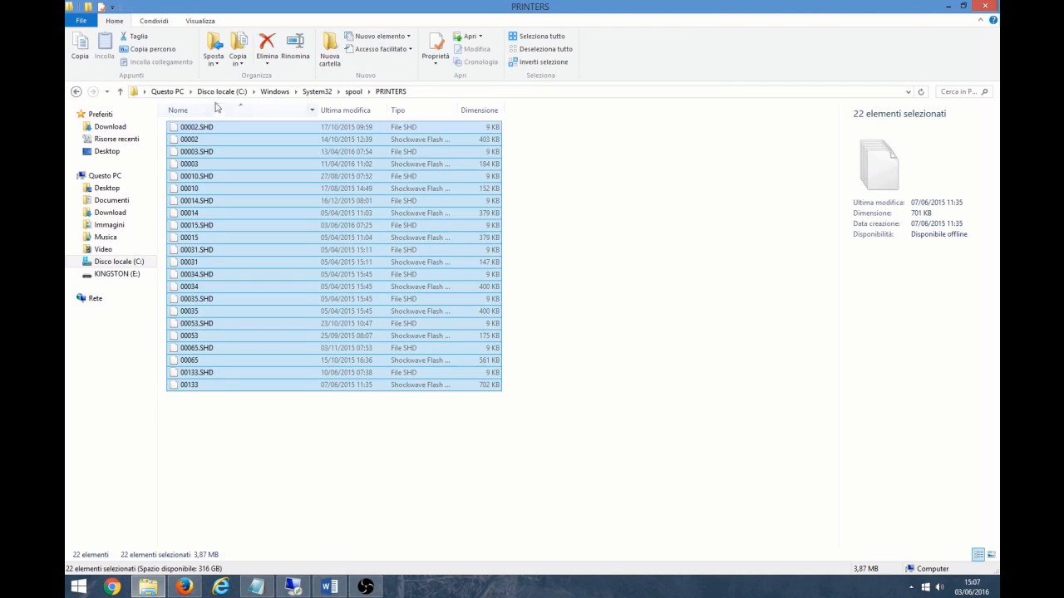
{"action": "mouse_move", "coordinate": [267, 46]}
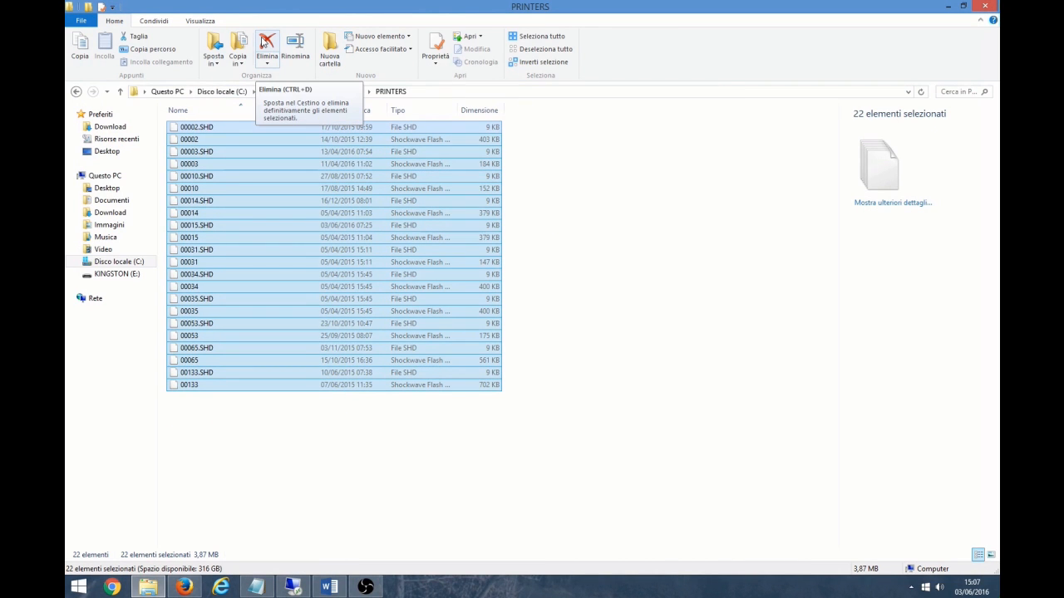
{"action": "left_click", "coordinate": [266, 45]}
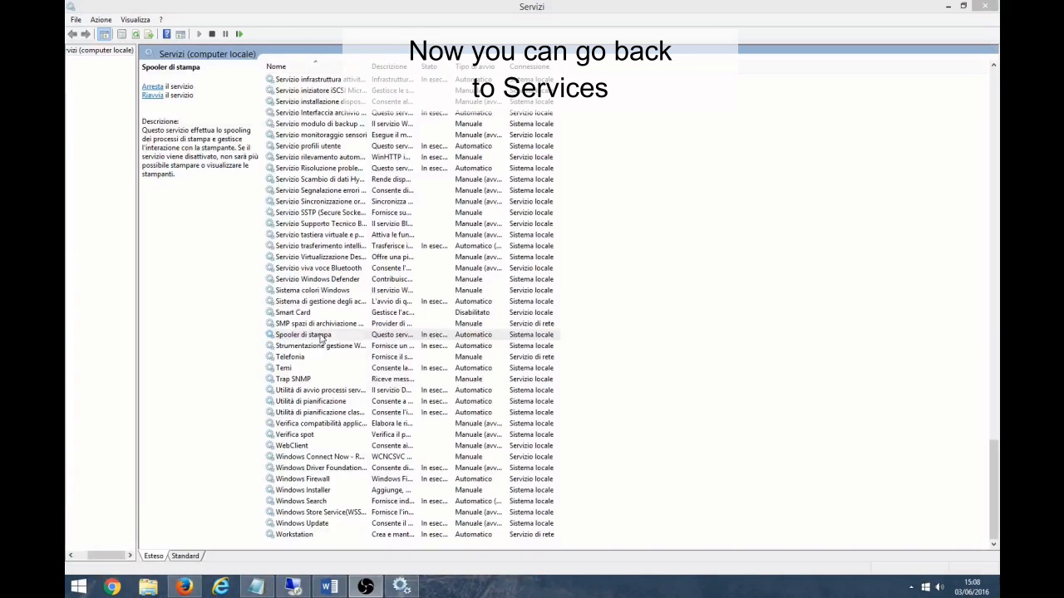
- Restart Spooler di stampa via its right-click Riavvia action
{"action": "right_click", "coordinate": [303, 334]}
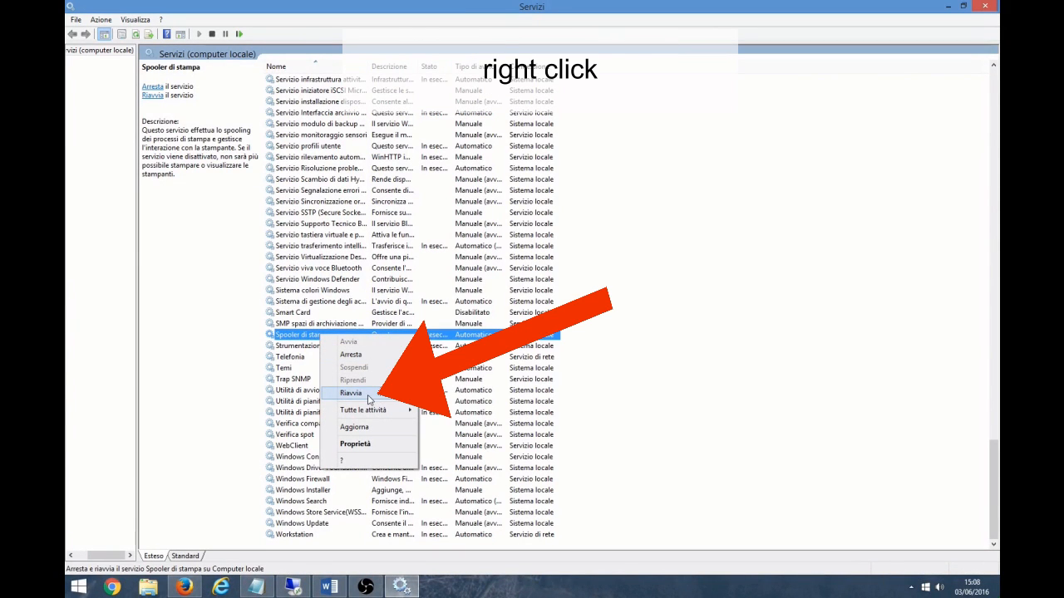